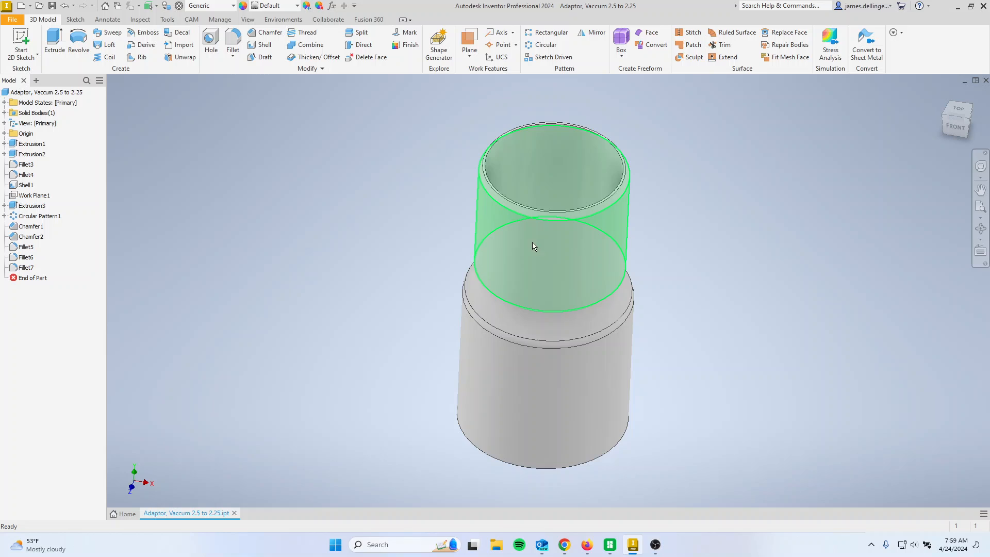
pyautogui.moveTo(515, 262)
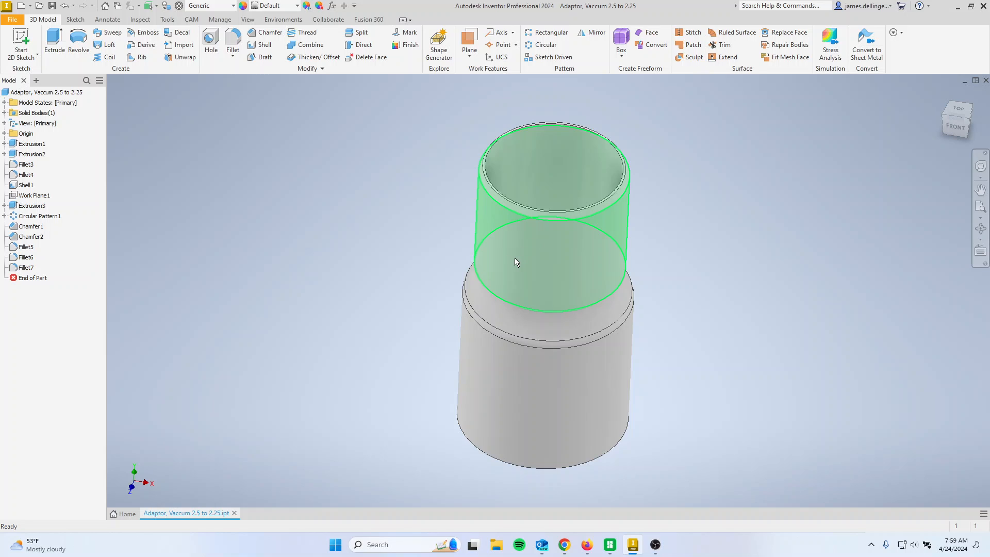
# Select the adaptor's upper tube face, then export the part with STL Files (*.stl) as the type
pyautogui.click(530, 277)
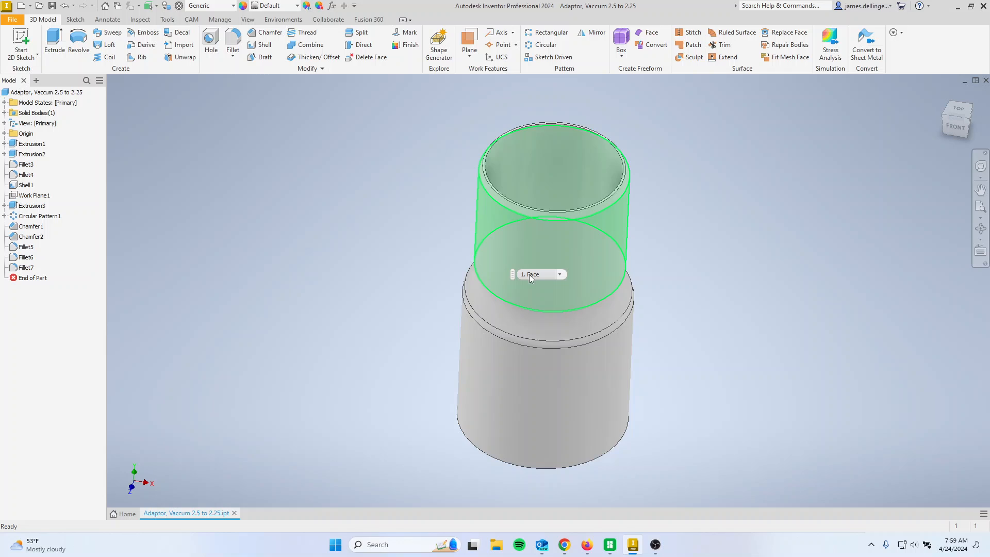
pyautogui.moveTo(537, 274)
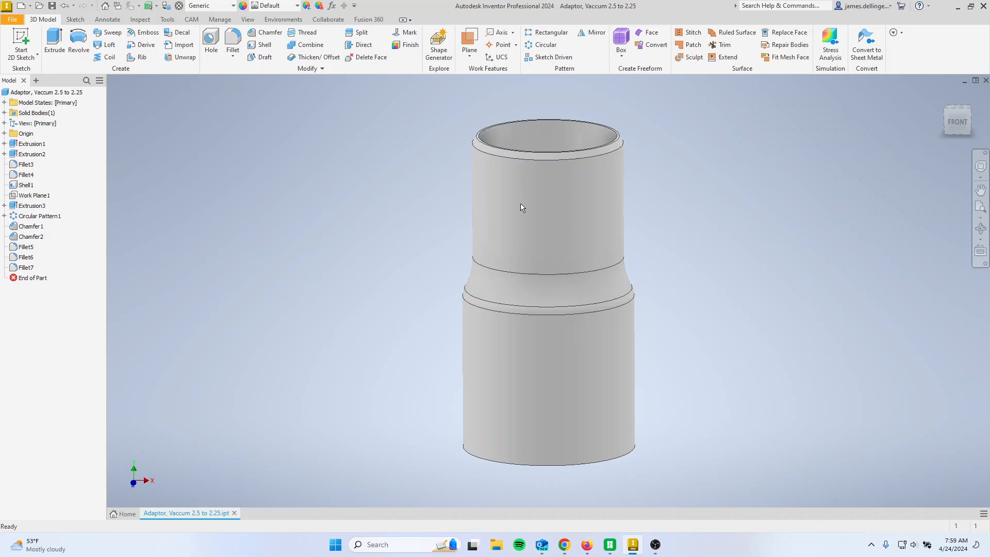
pyautogui.moveTo(469, 140)
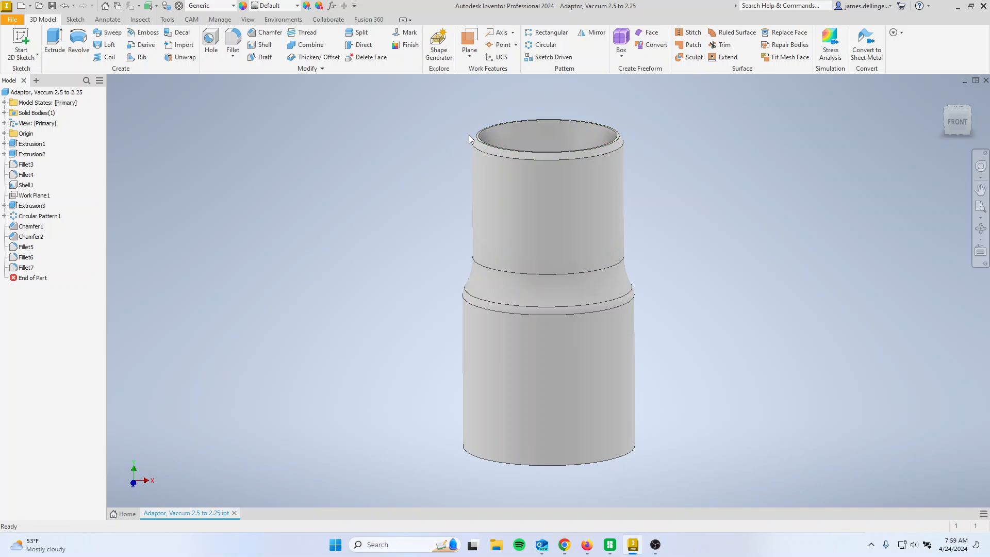
pyautogui.moveTo(452, 231)
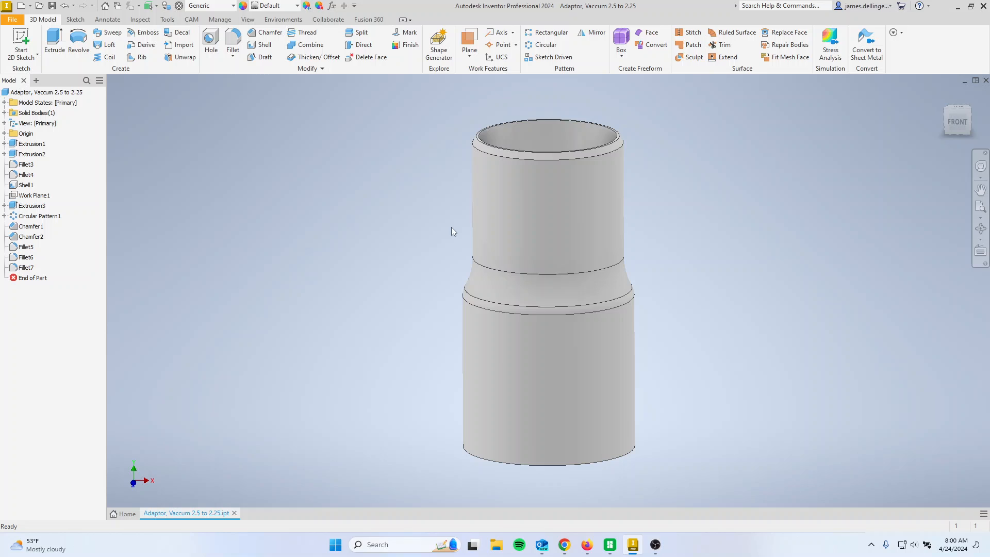
pyautogui.moveTo(451, 242)
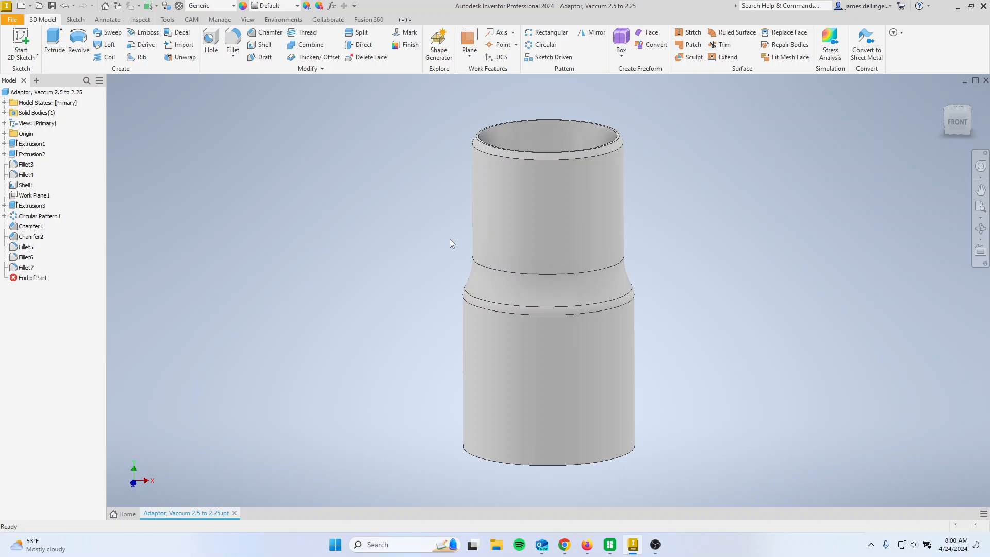
pyautogui.moveTo(436, 221)
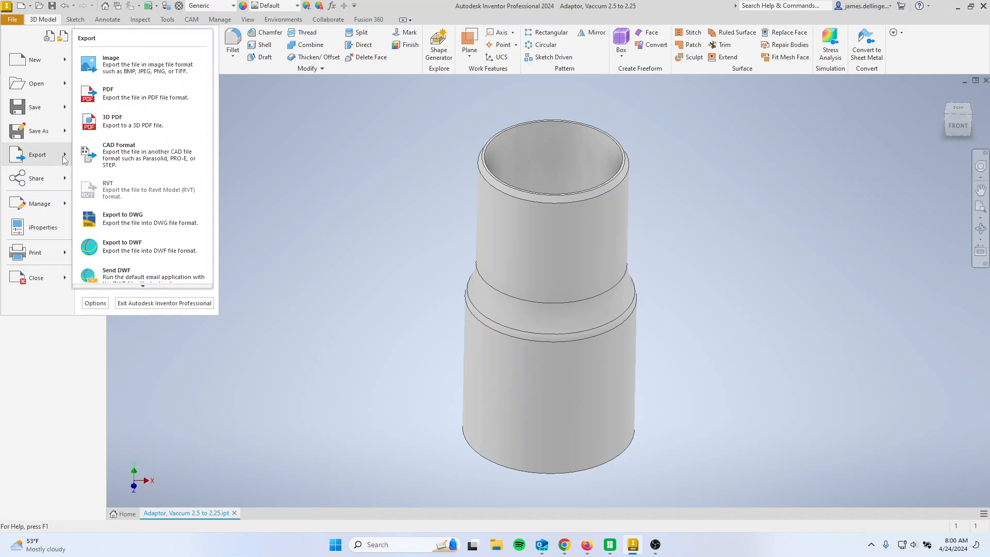
pyautogui.moveTo(134, 163)
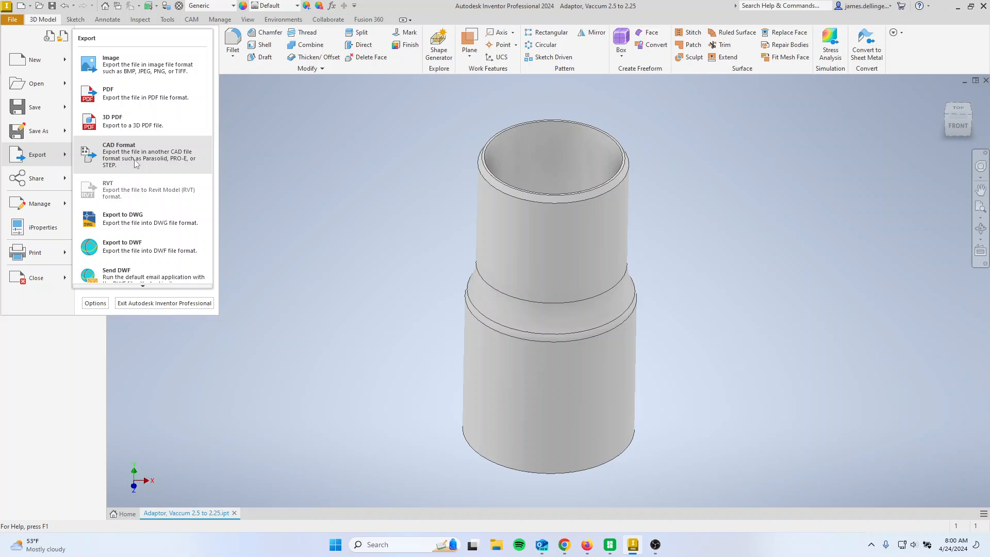
pyautogui.click(123, 217)
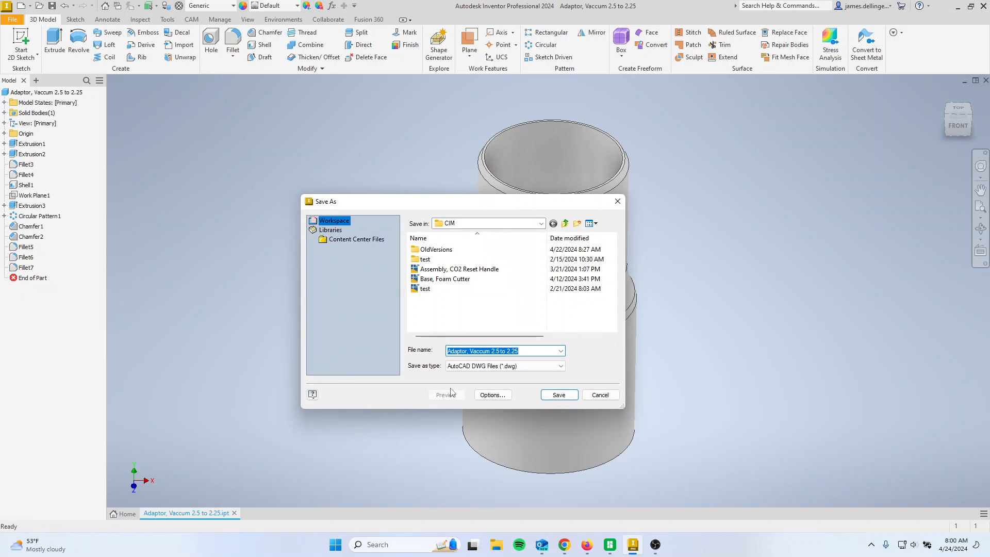
pyautogui.click(503, 366)
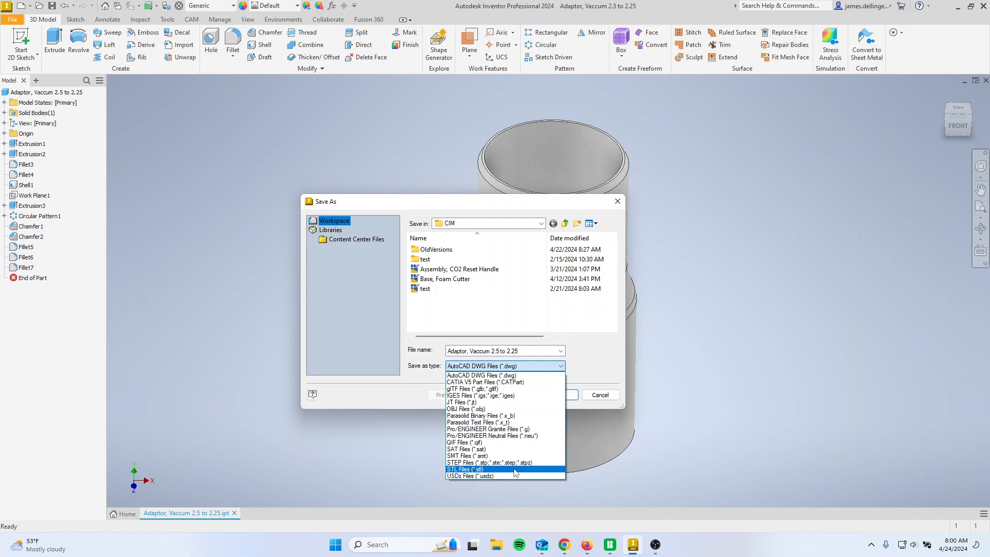
pyautogui.click(466, 469)
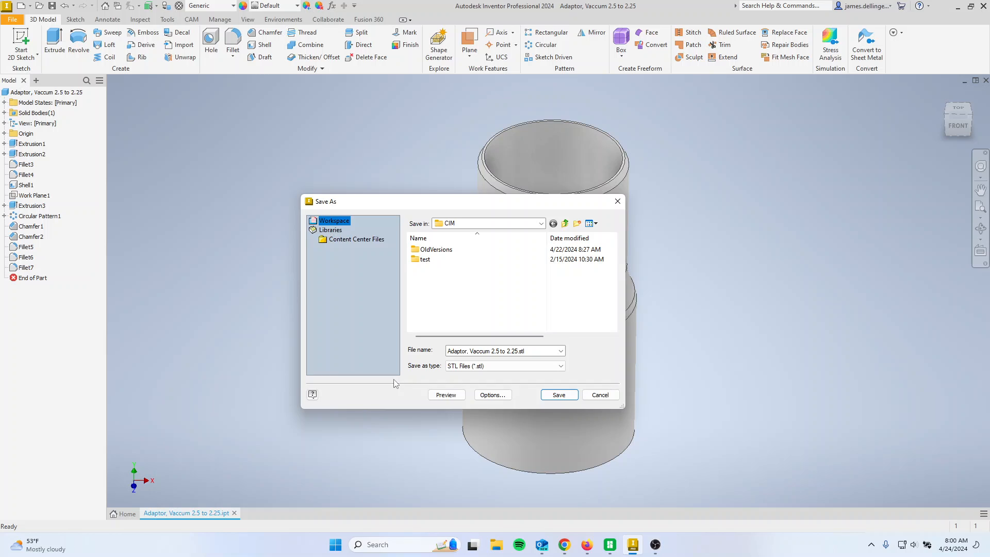
pyautogui.moveTo(407, 381)
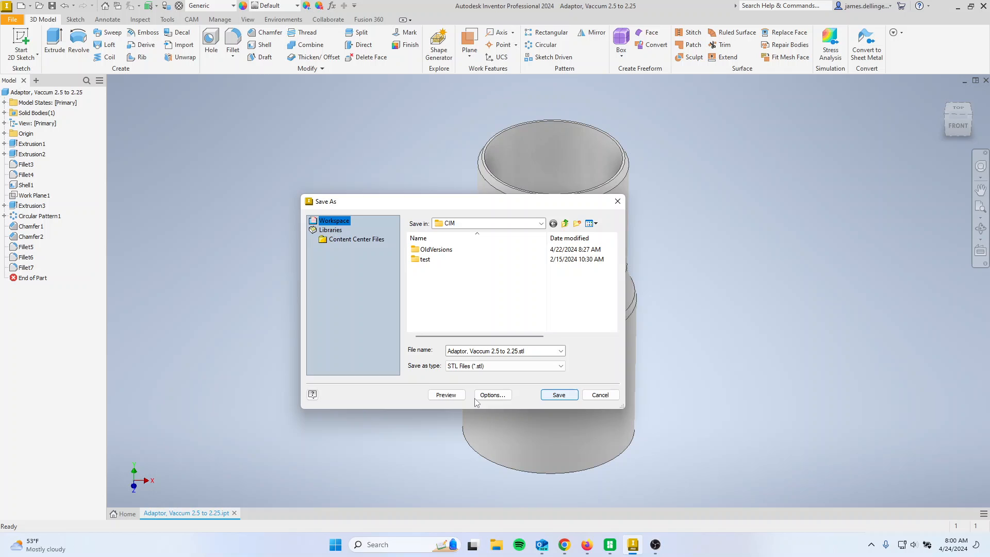
# Open the STL export Options showing Binary format, millimeter units and High resolution
pyautogui.click(492, 394)
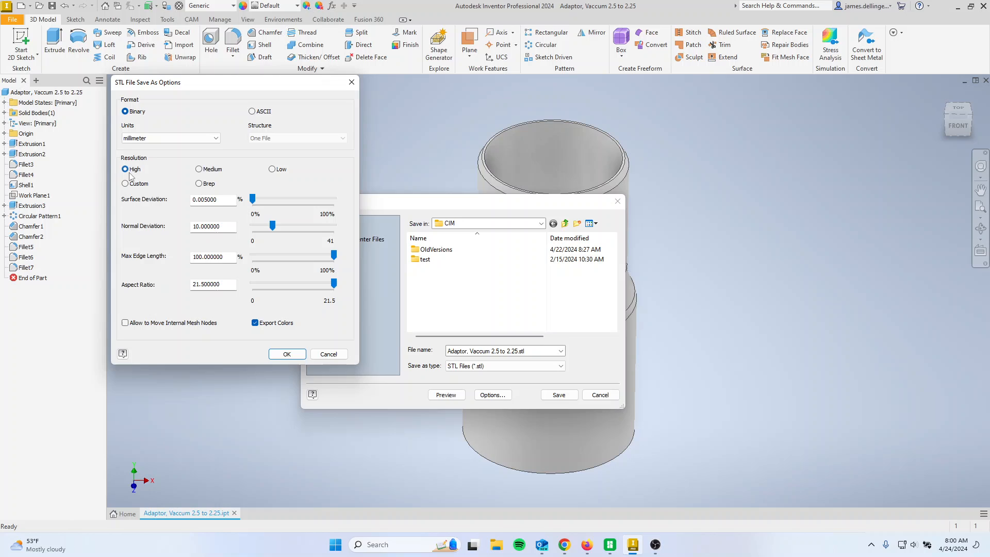
pyautogui.moveTo(149, 176)
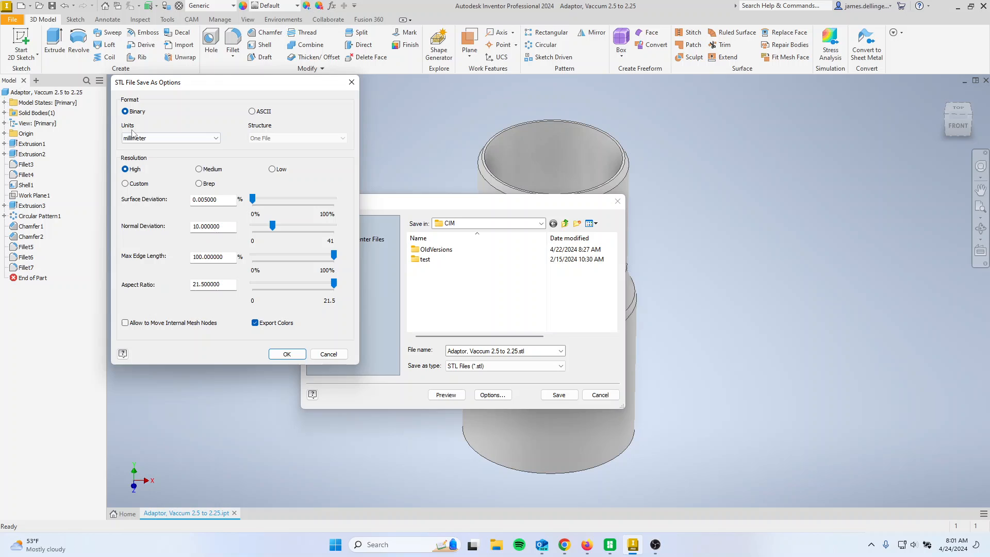
pyautogui.moveTo(139, 140)
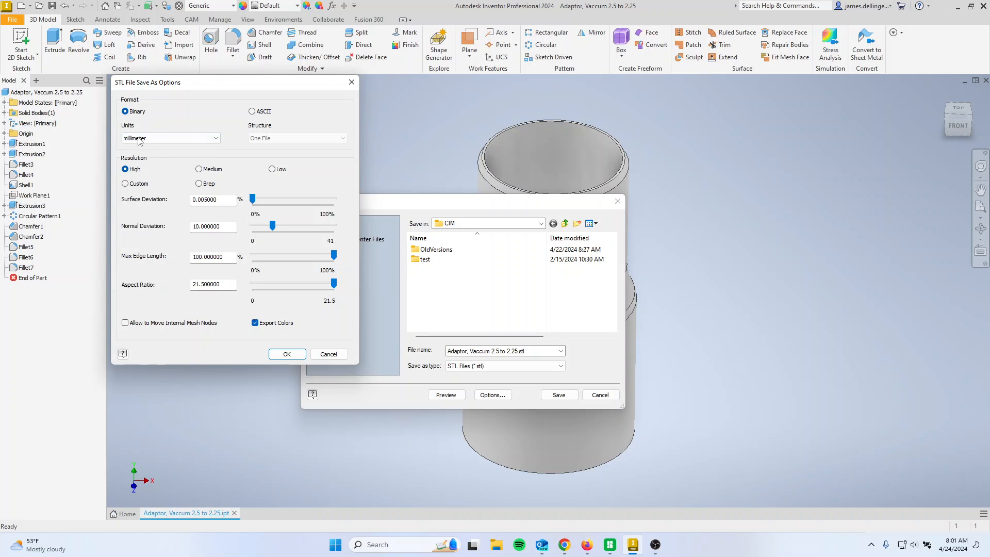
pyautogui.moveTo(238, 251)
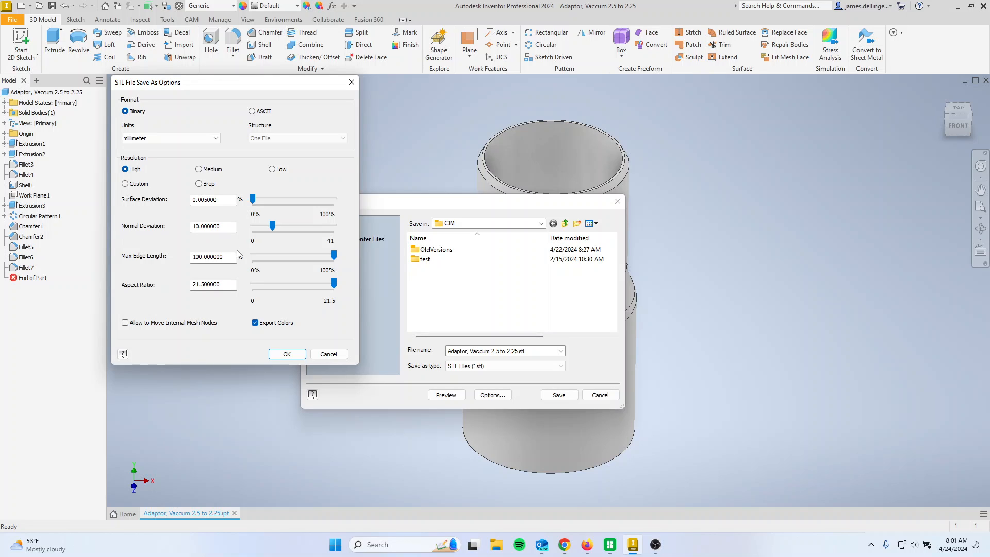
pyautogui.moveTo(194, 334)
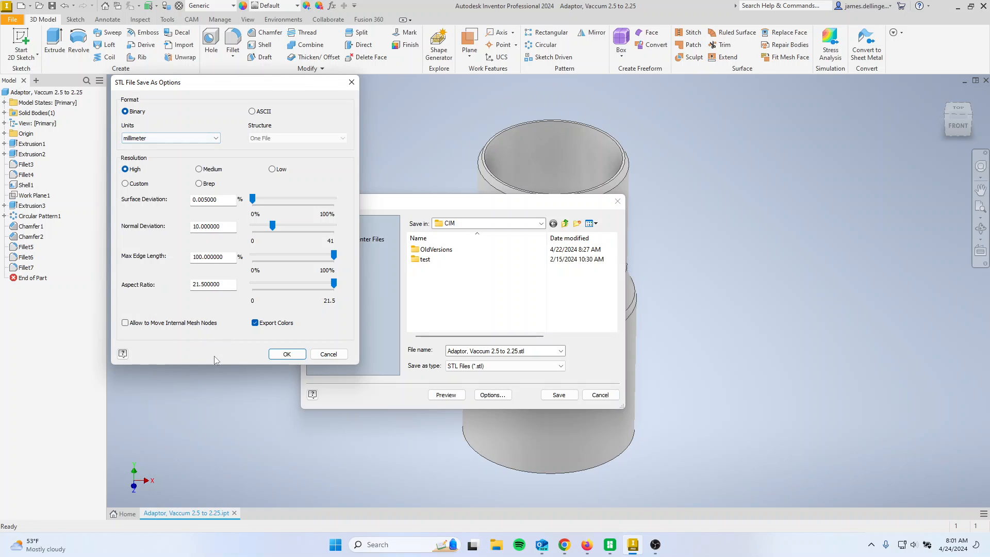
# Confirm the STL options and save the adaptor STL to USB Drive (D:)
pyautogui.click(287, 353)
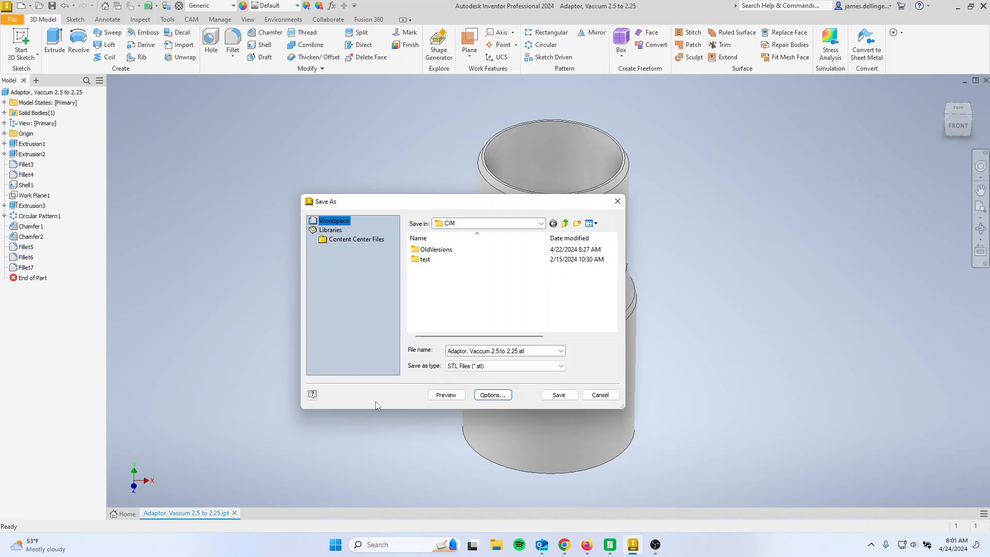
pyautogui.moveTo(498, 404)
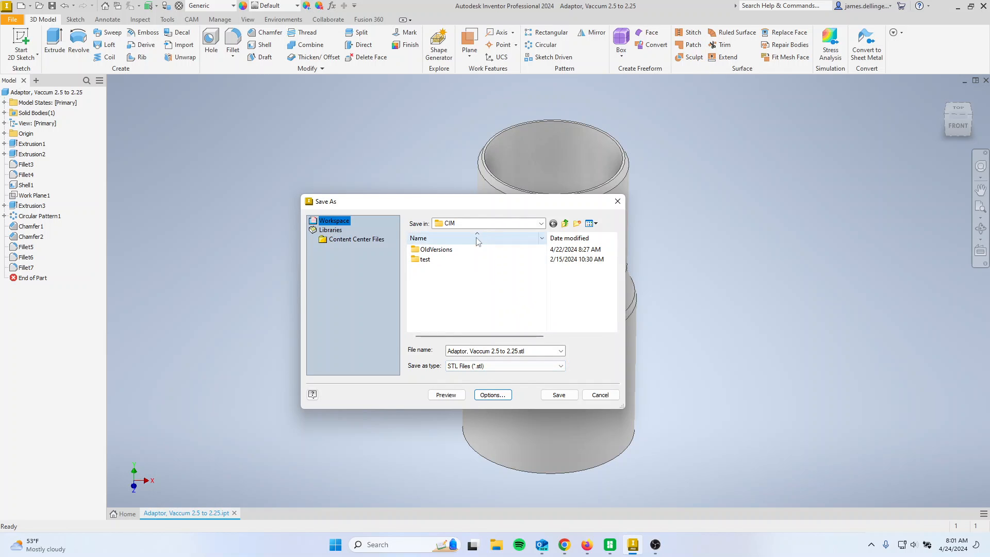
pyautogui.moveTo(516, 315)
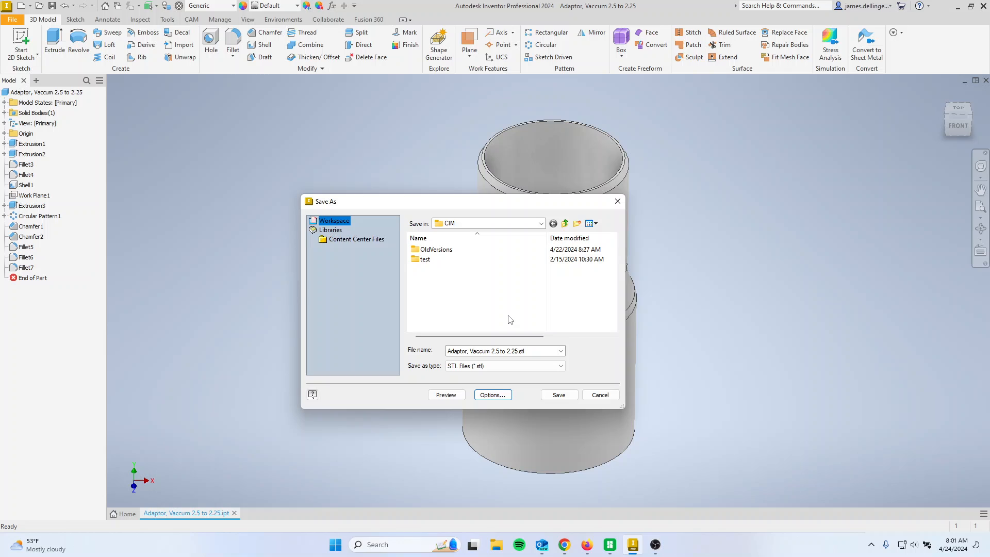
pyautogui.click(539, 223)
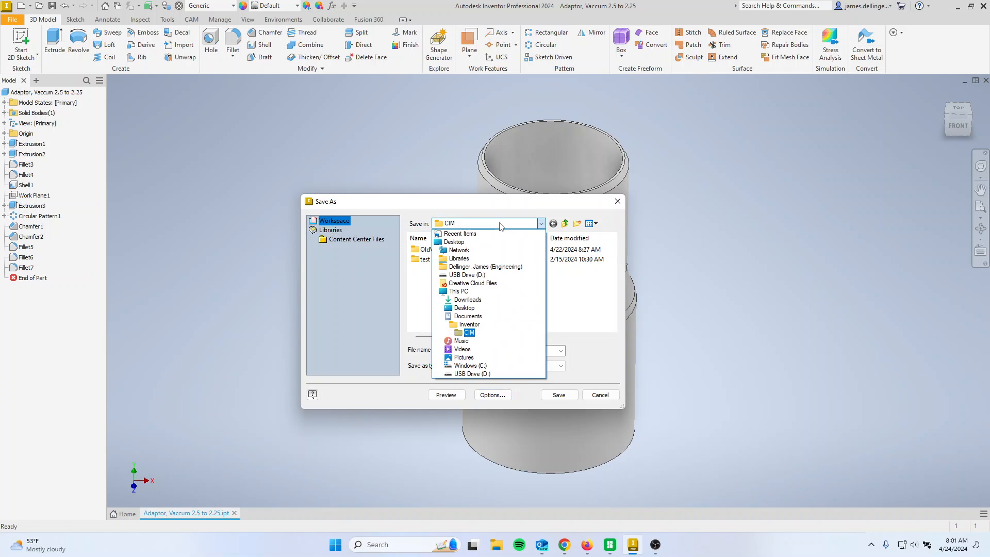
pyautogui.moveTo(499, 228)
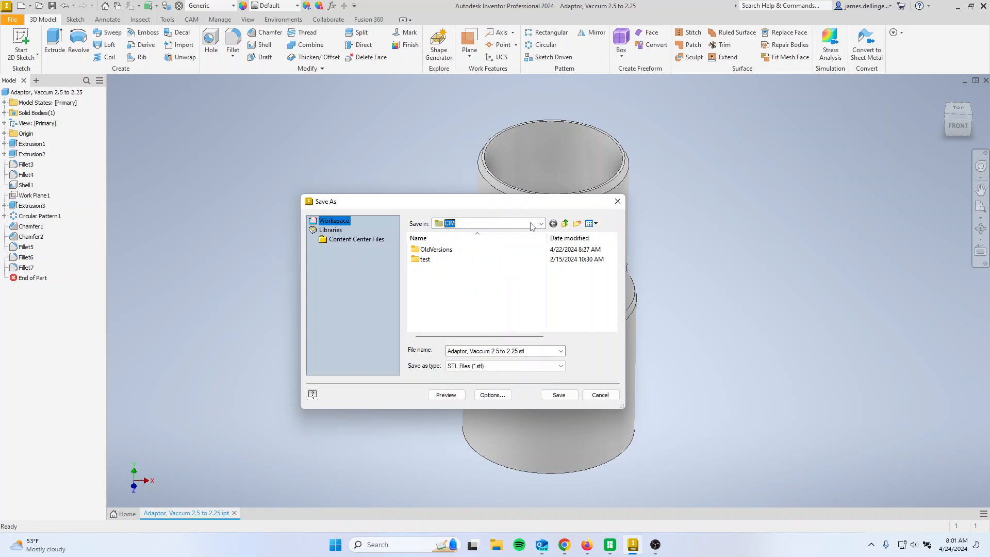
pyautogui.click(540, 223)
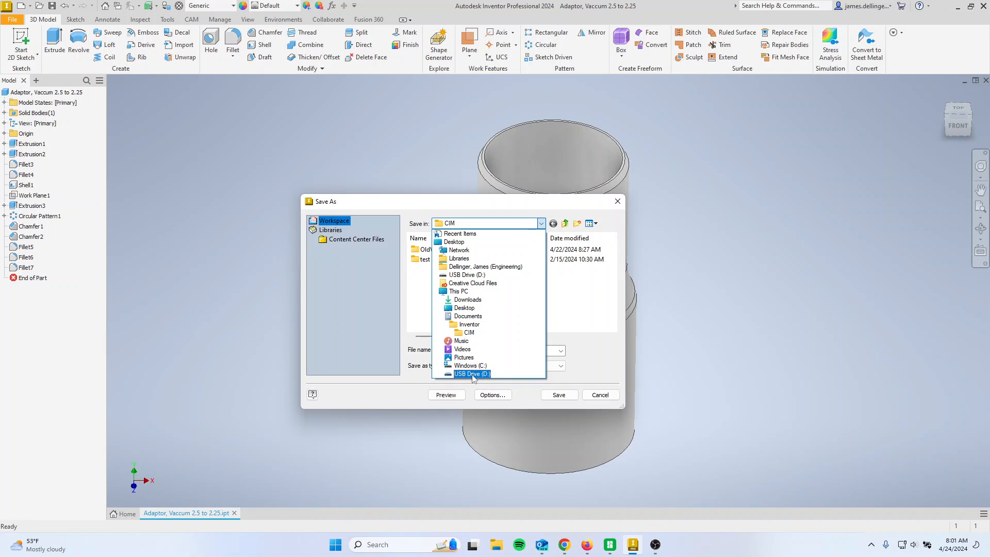
pyautogui.click(472, 373)
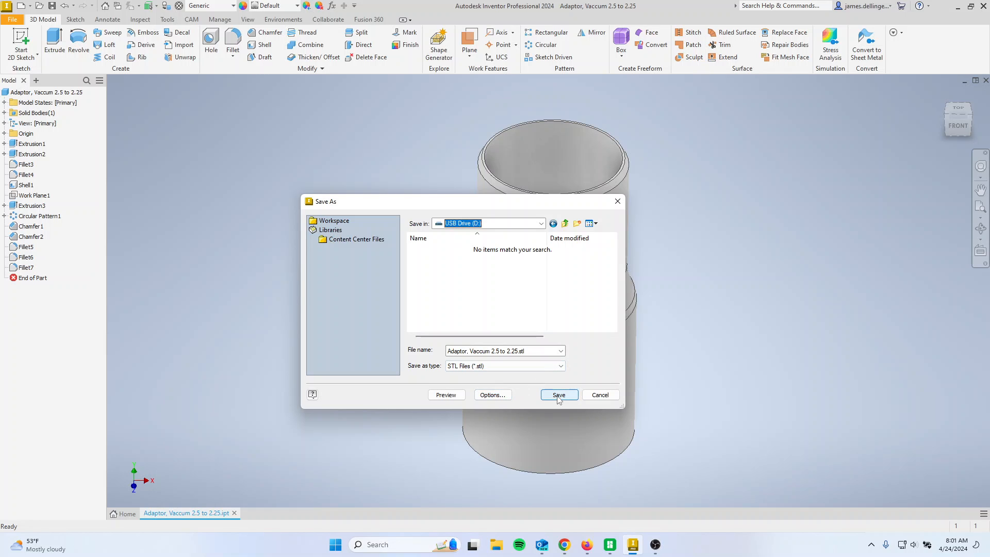
pyautogui.click(558, 395)
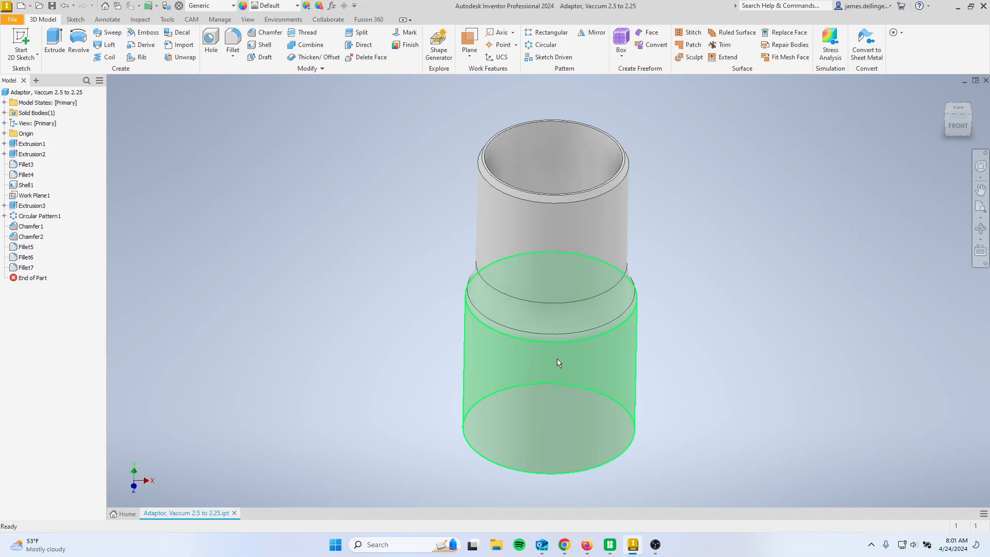
pyautogui.click(558, 363)
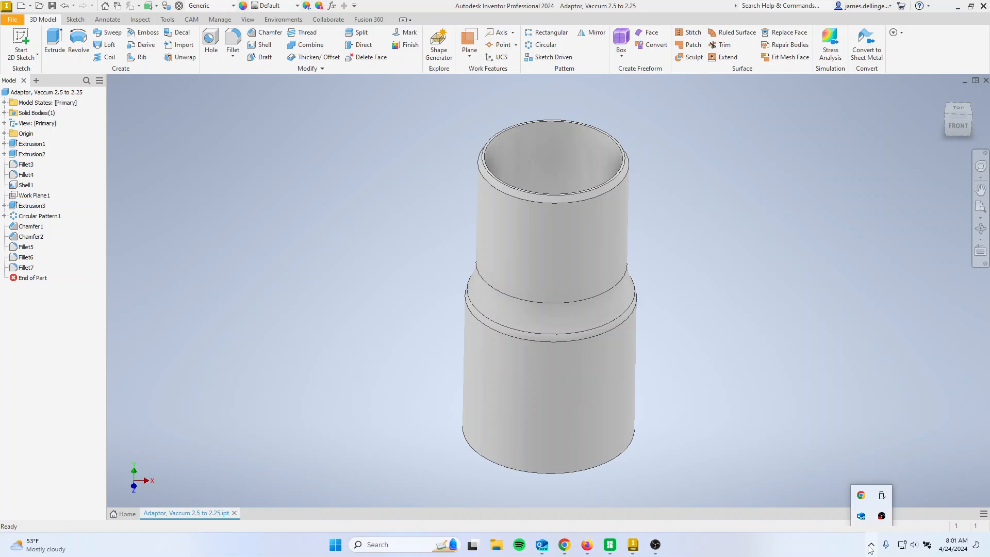
pyautogui.moveTo(881, 495)
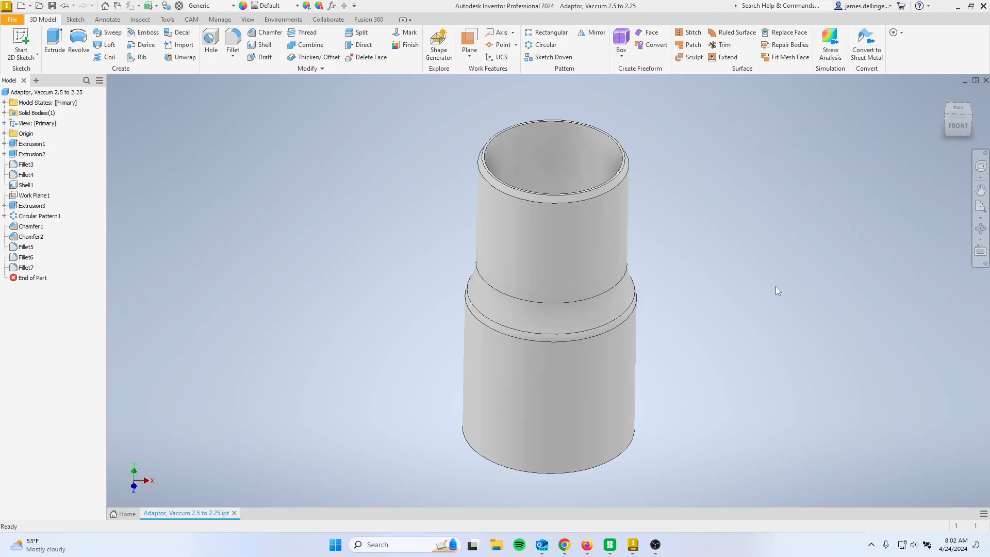
pyautogui.moveTo(775, 297)
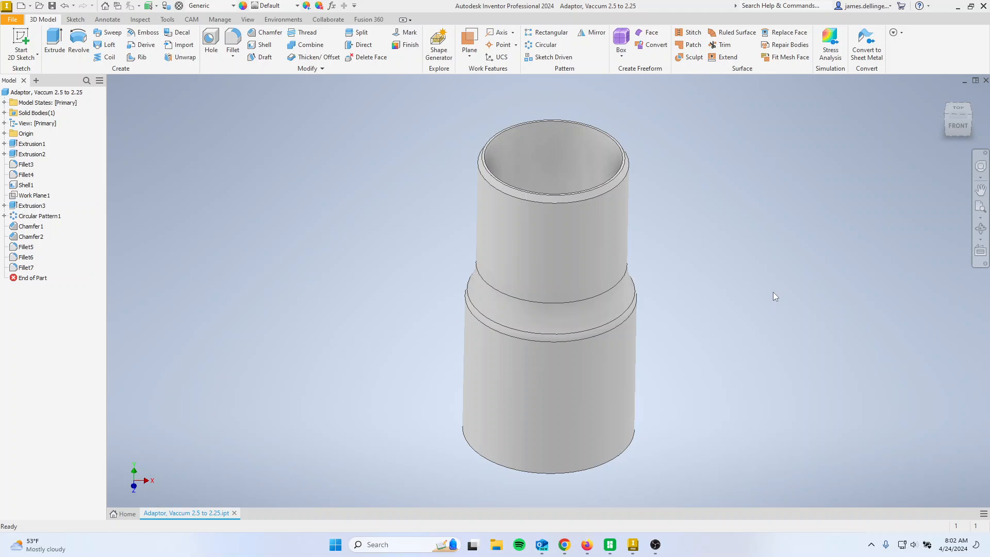